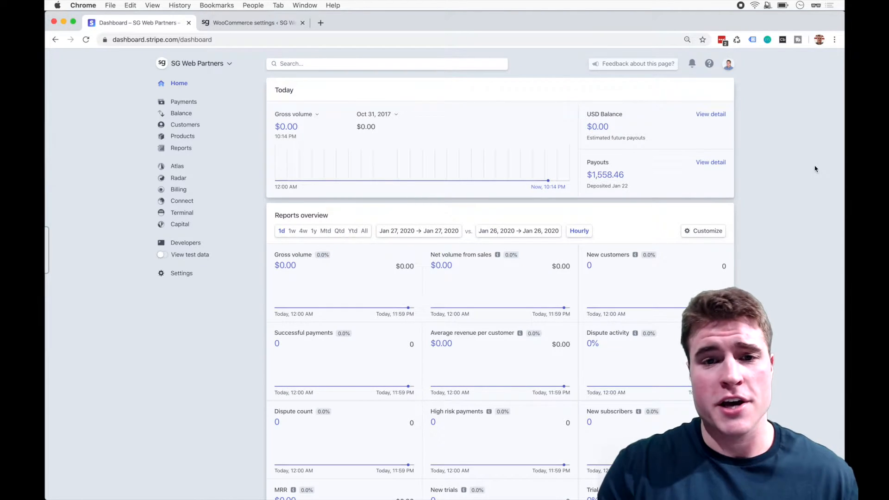
pyautogui.moveTo(788, 176)
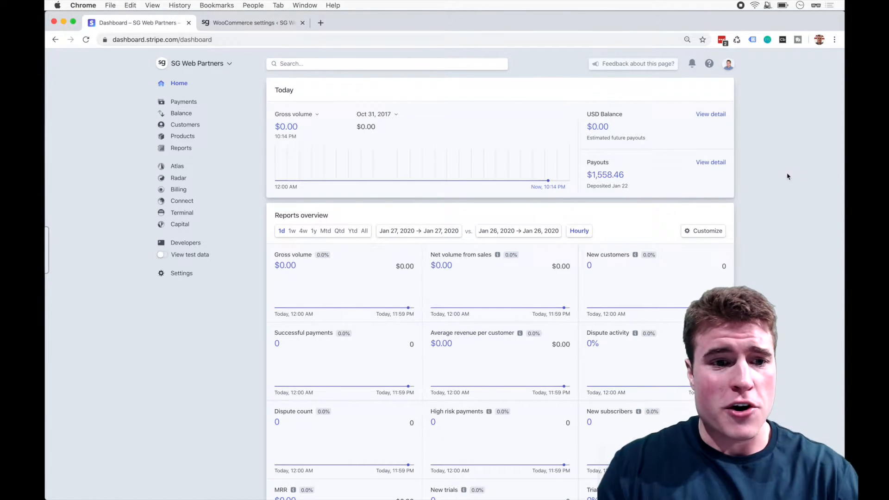
pyautogui.moveTo(189, 277)
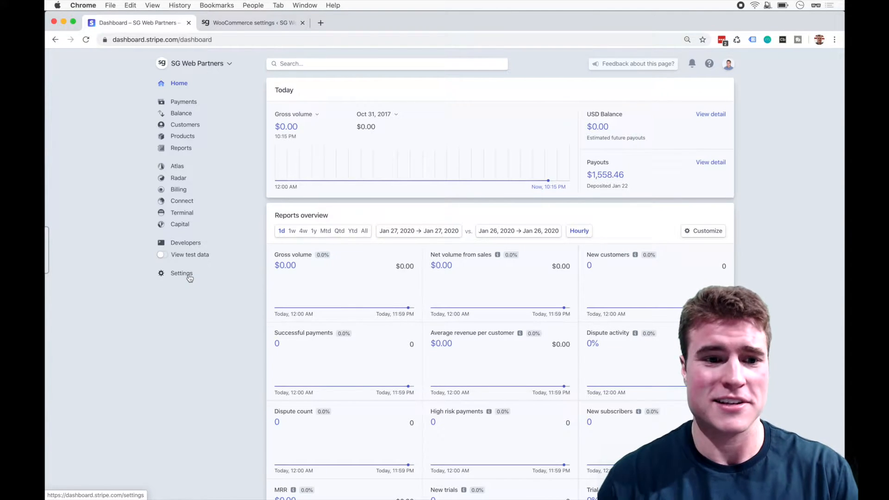
# - Enter sgwebpartners.com as a new Apple Pay domain in Stripe settings and download its verification file
pyautogui.click(181, 274)
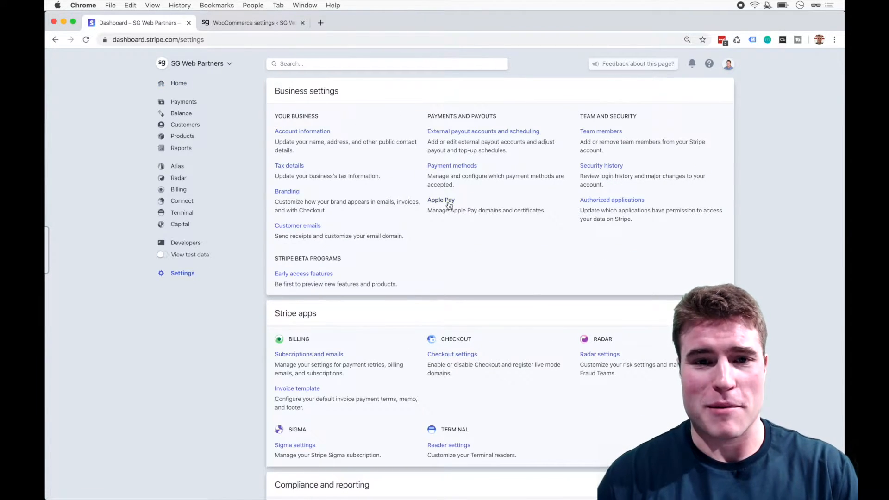
pyautogui.click(441, 200)
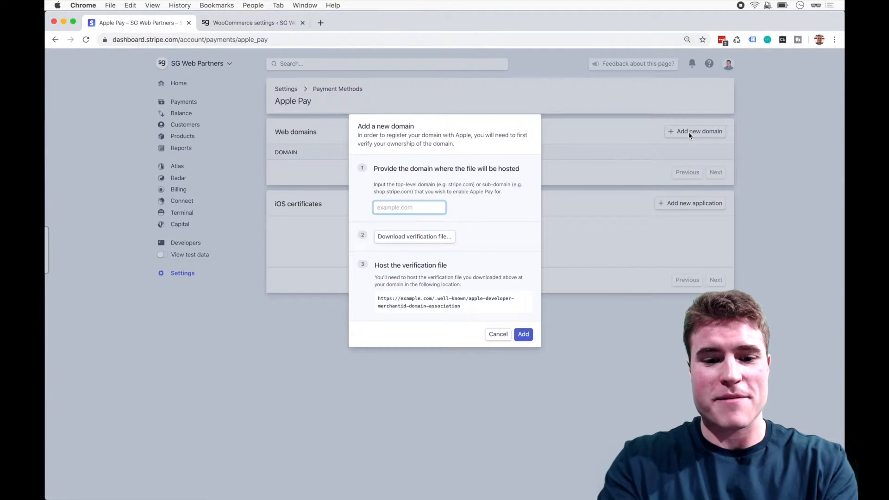
pyautogui.write('sgwebpartners.coo')
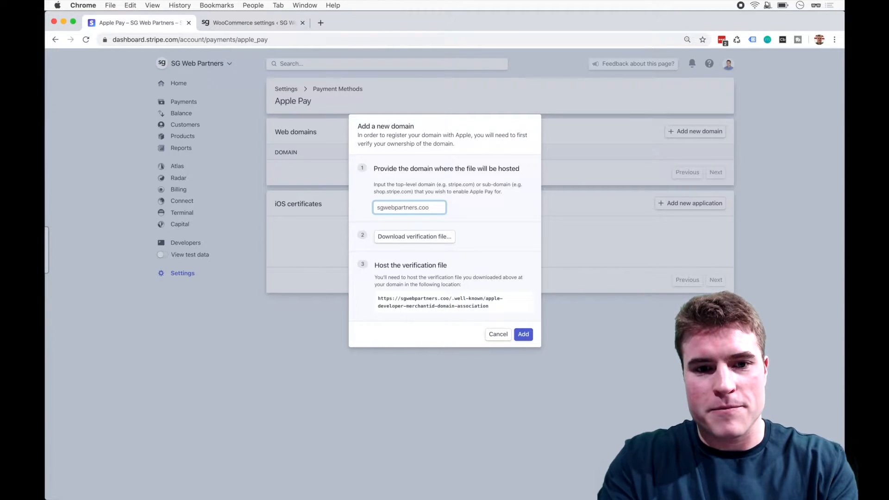
pyautogui.click(415, 237)
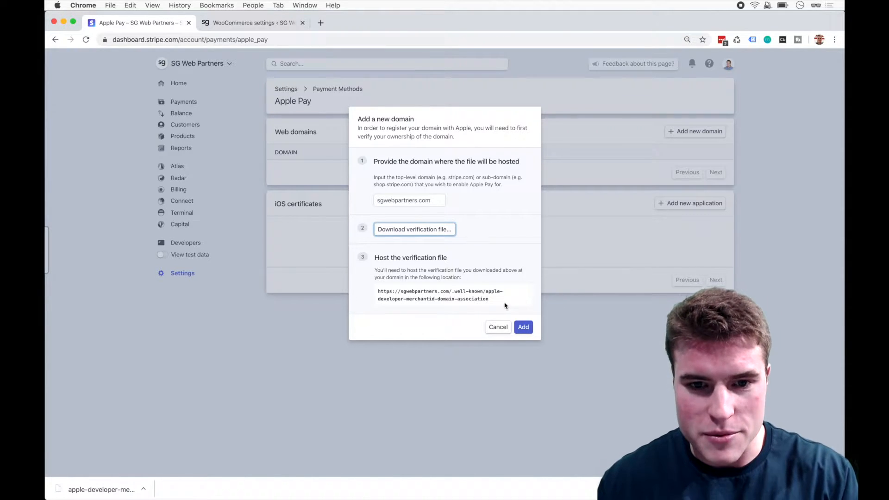
pyautogui.doubleClick(461, 291)
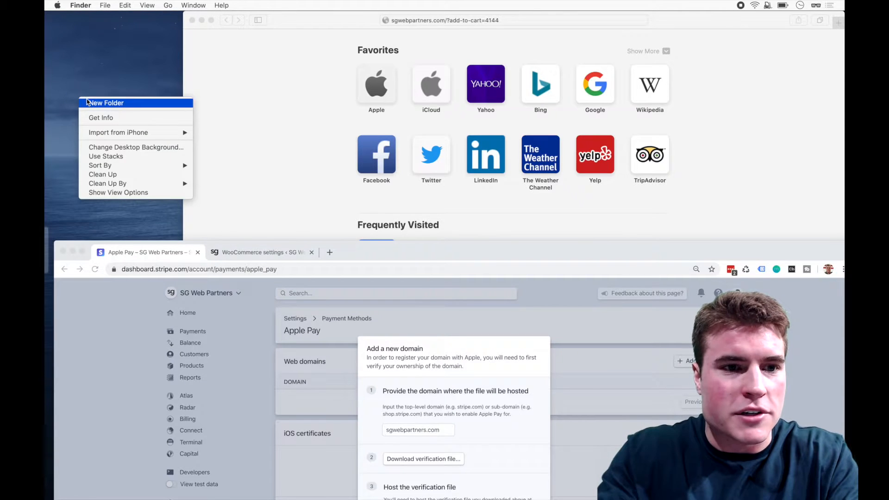
# - Create a new desktop folder and attempt to name it .well-known, dismissing the dot-prefix warning
pyautogui.click(107, 103)
pyautogui.write('.well-known')
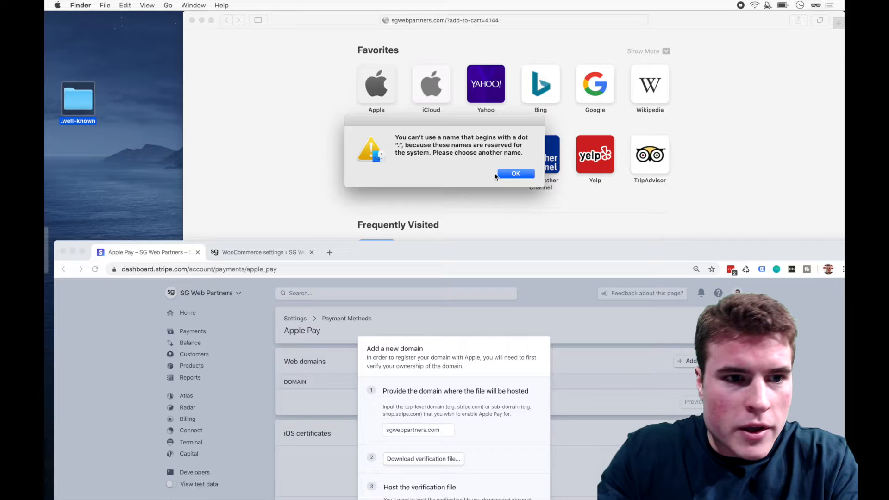
pyautogui.click(515, 174)
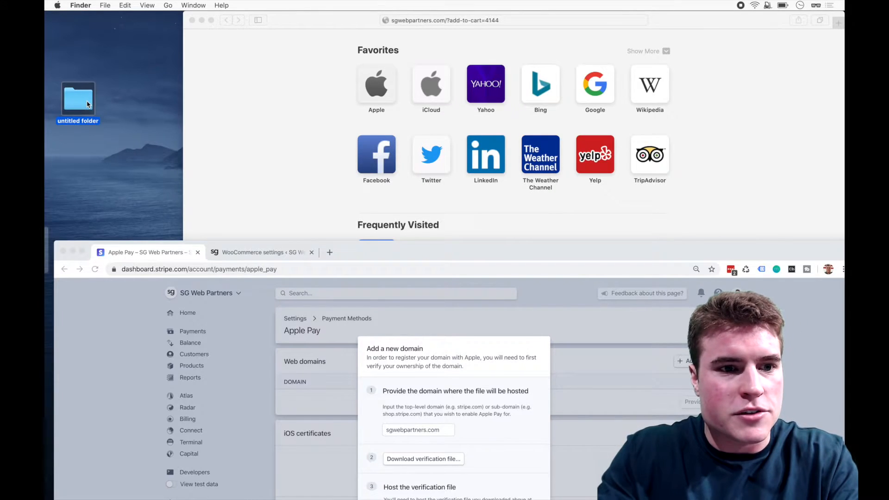
pyautogui.write('.well-known')
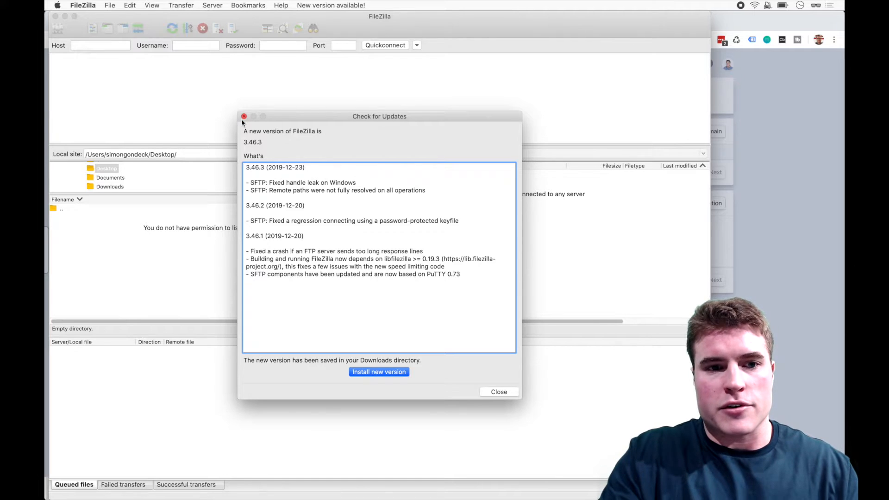
# - Dismiss the FileZilla update notice and attempt connecting to the SG Kinsta site with the password
pyautogui.click(499, 392)
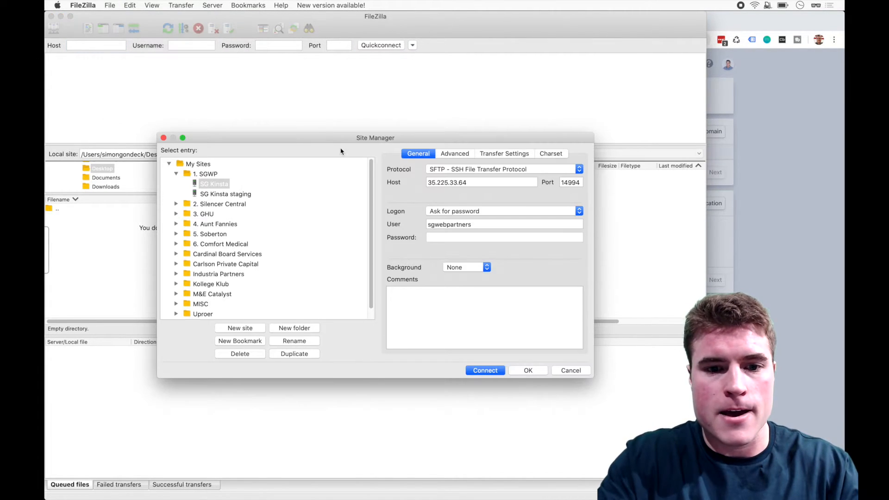
pyautogui.click(485, 371)
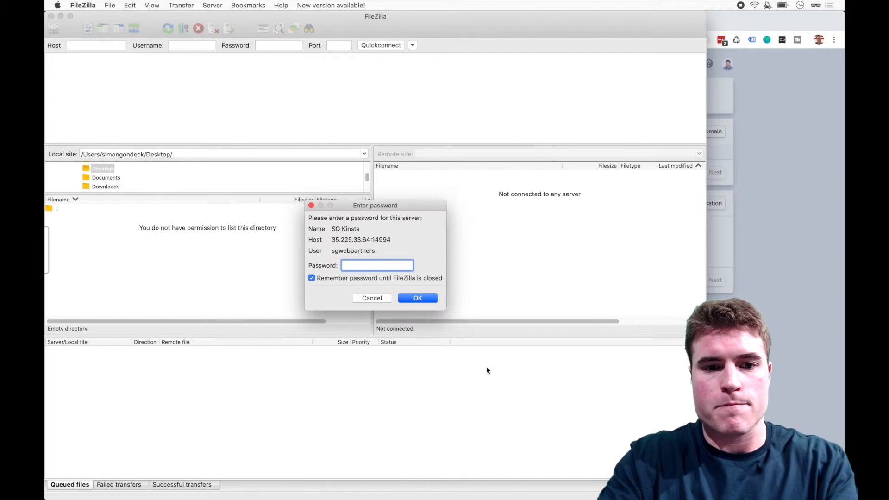
pyautogui.click(418, 298)
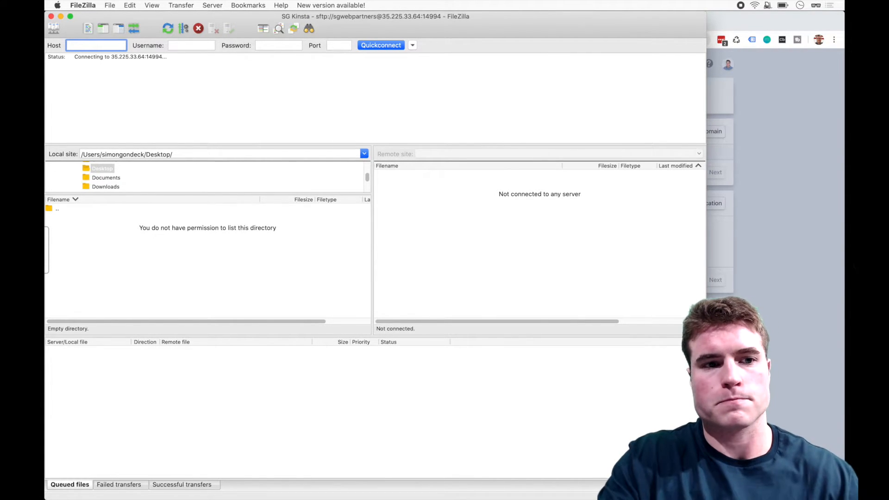
# - Reopen the Site Manager and retry the SG Kinsta connection successfully
pyautogui.click(109, 5)
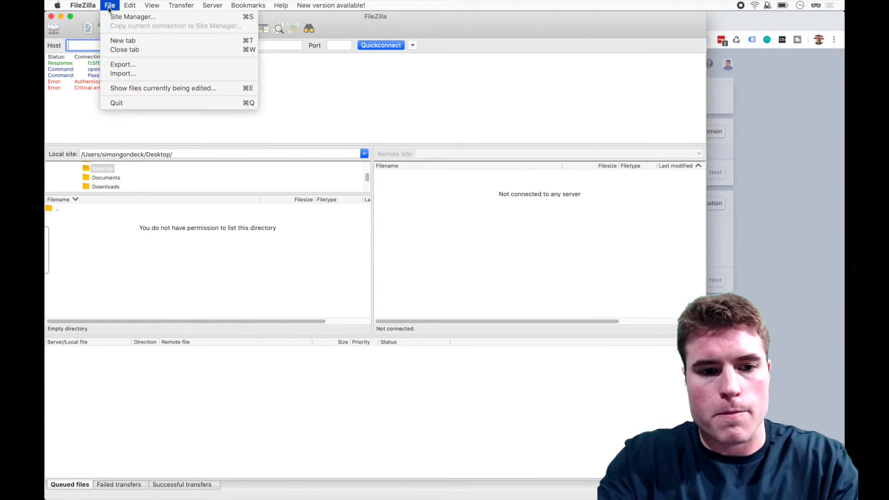
pyautogui.click(133, 16)
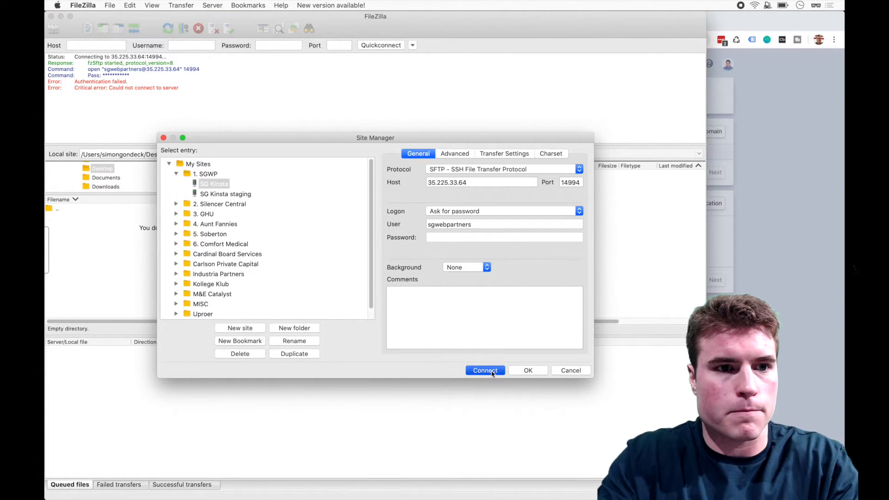
pyautogui.click(486, 371)
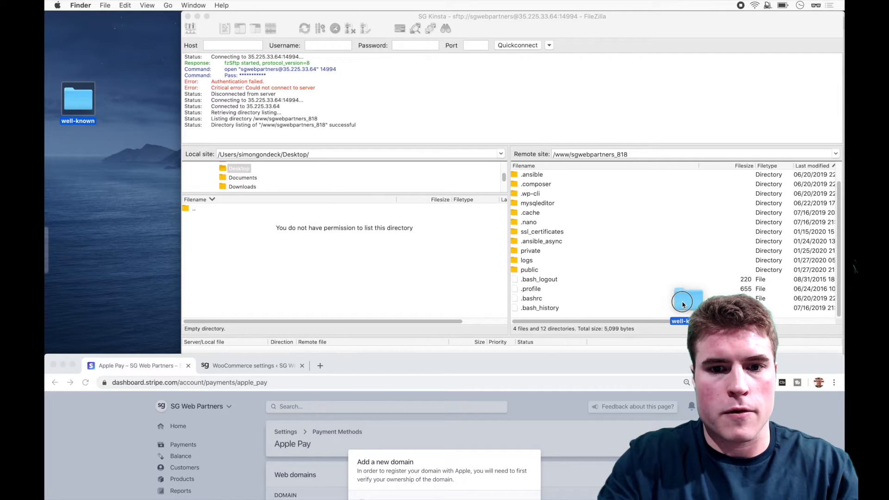
# - Upload the well-known folder with the verification file into the server's public folder as .well-known
pyautogui.moveTo(684, 302); pyautogui.dragTo(567, 272)
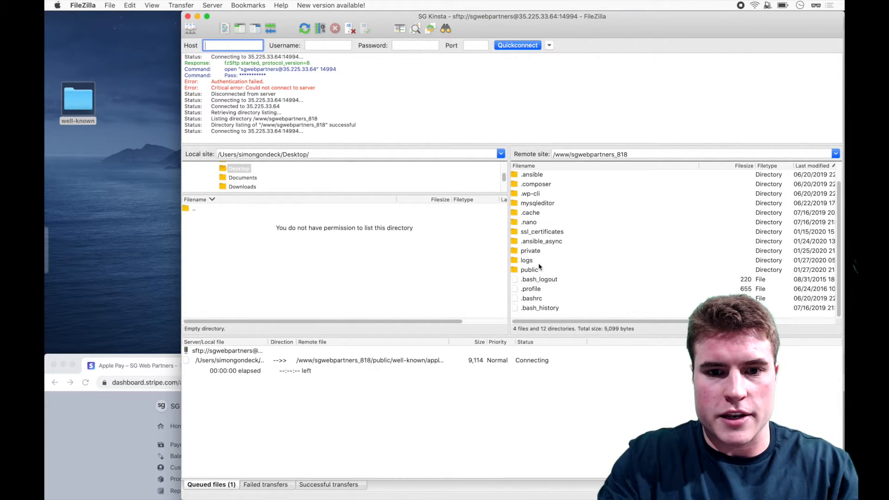
pyautogui.click(530, 270)
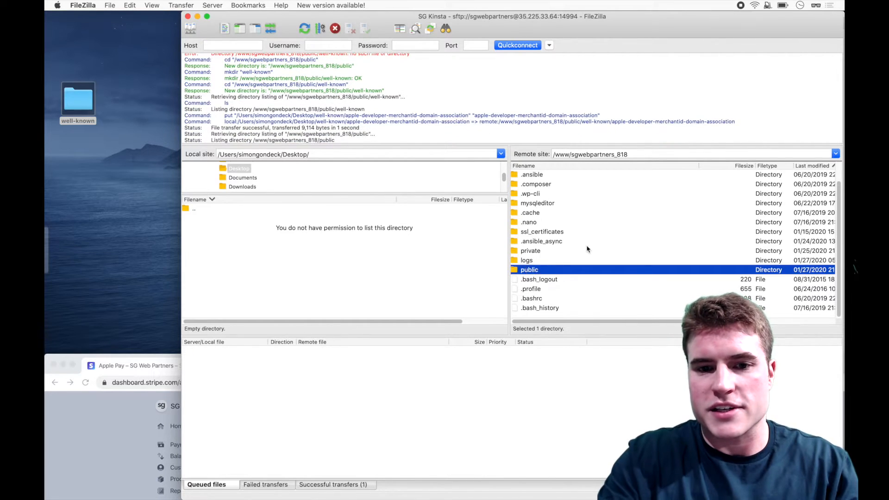
pyautogui.doubleClick(529, 270)
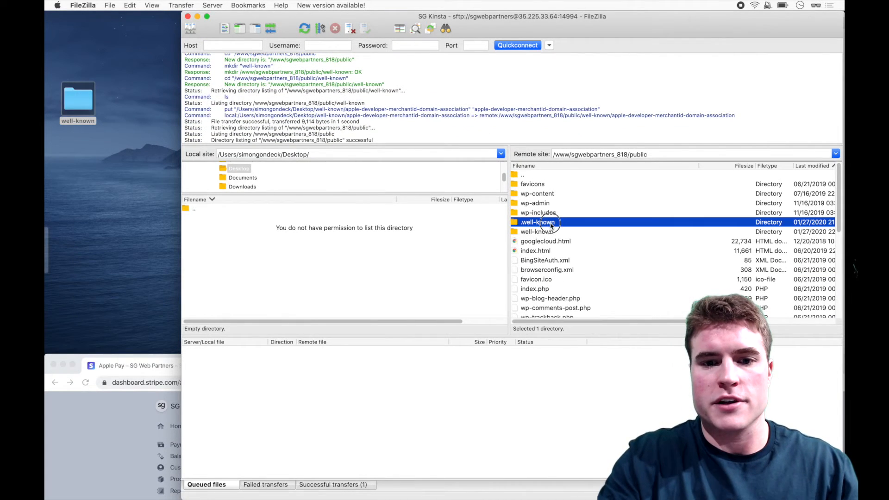
pyautogui.rightClick(539, 223)
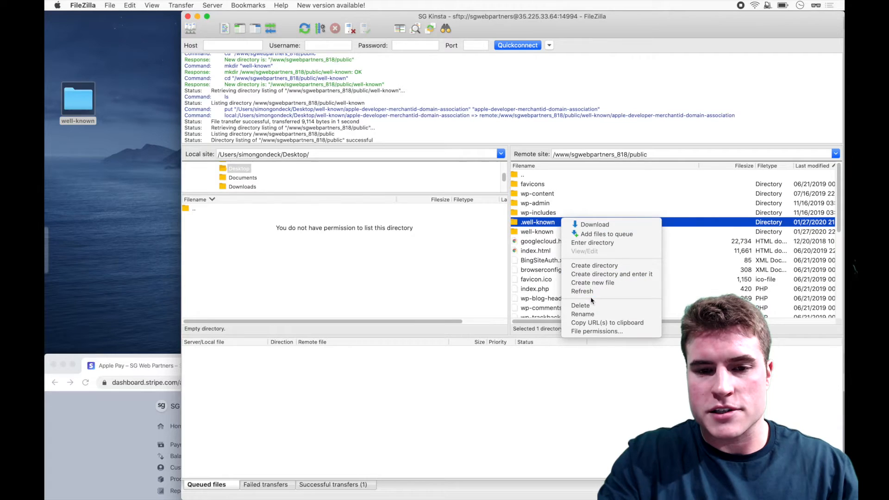
pyautogui.click(580, 305)
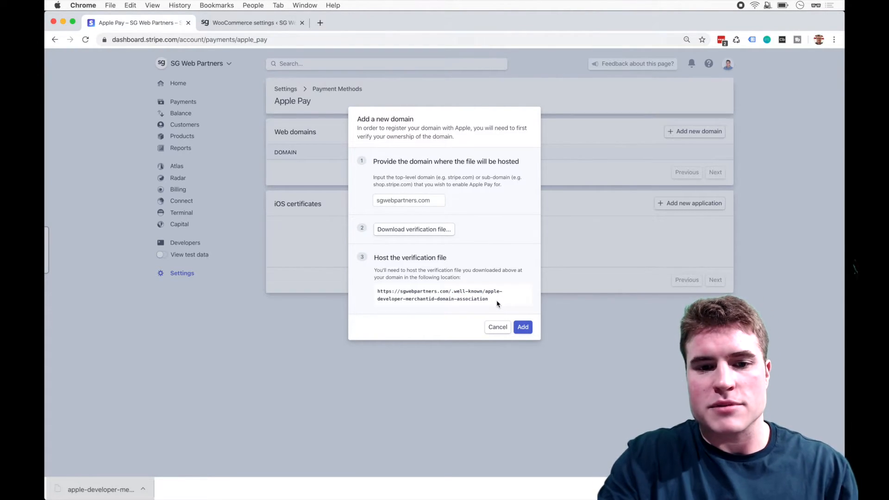
pyautogui.moveTo(516, 310)
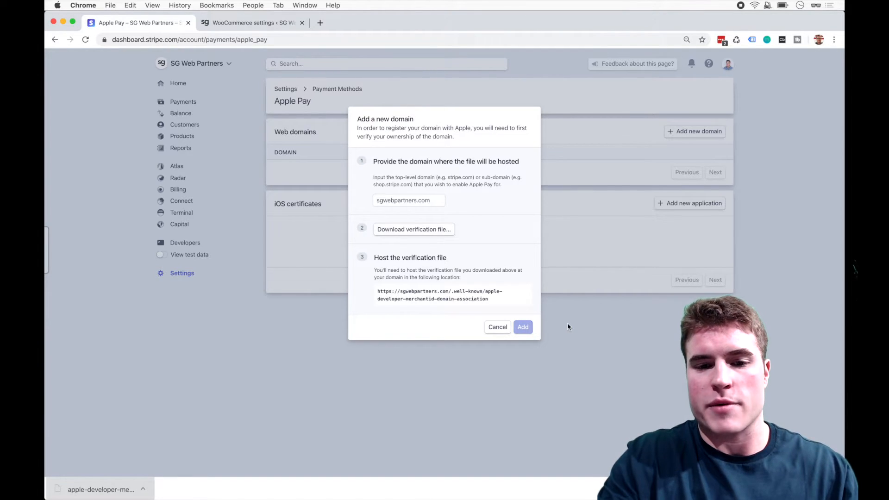
# - Add sgwebpartners.com so Stripe lists it as a verified Apple Pay domain
pyautogui.click(522, 327)
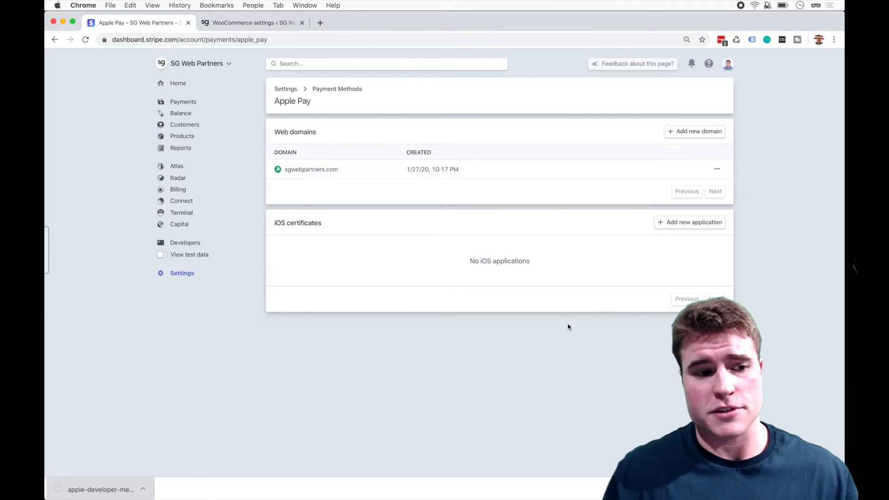
# - Enable Payment Request Buttons in the WooCommerce Stripe gateway settings and save changes
pyautogui.click(254, 22)
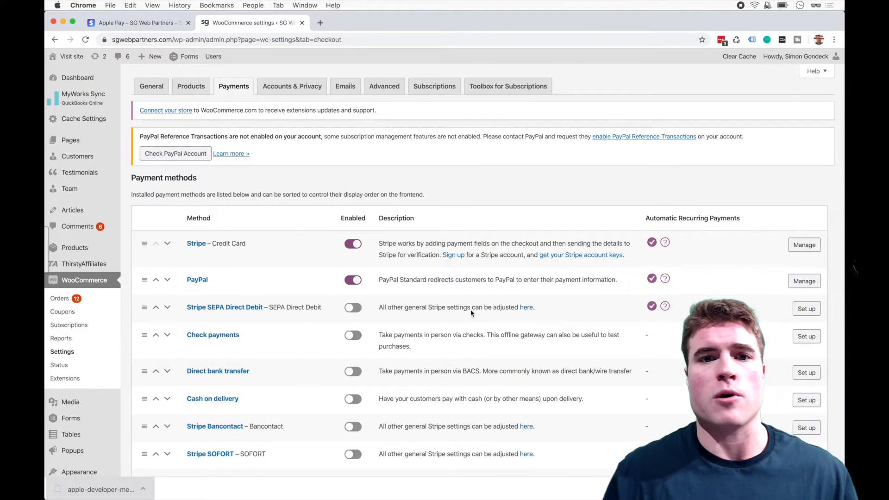
pyautogui.click(804, 245)
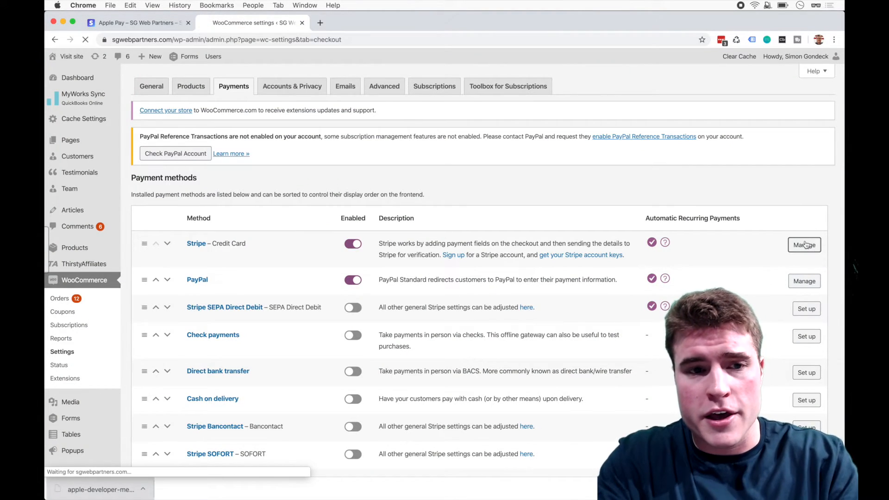
pyautogui.click(804, 245)
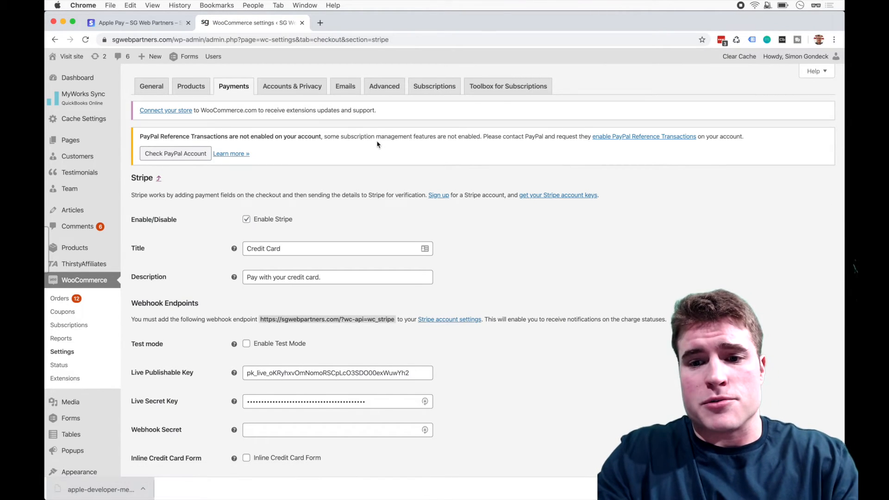
pyautogui.scroll(-3)
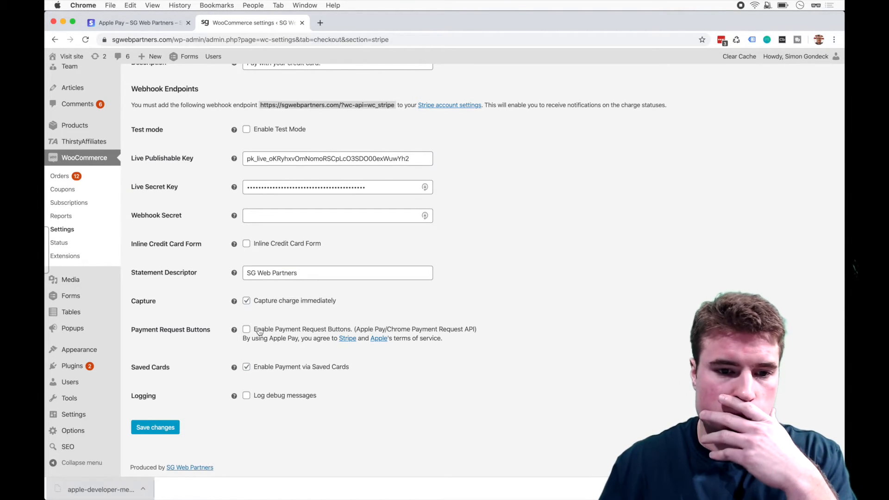
pyautogui.click(247, 330)
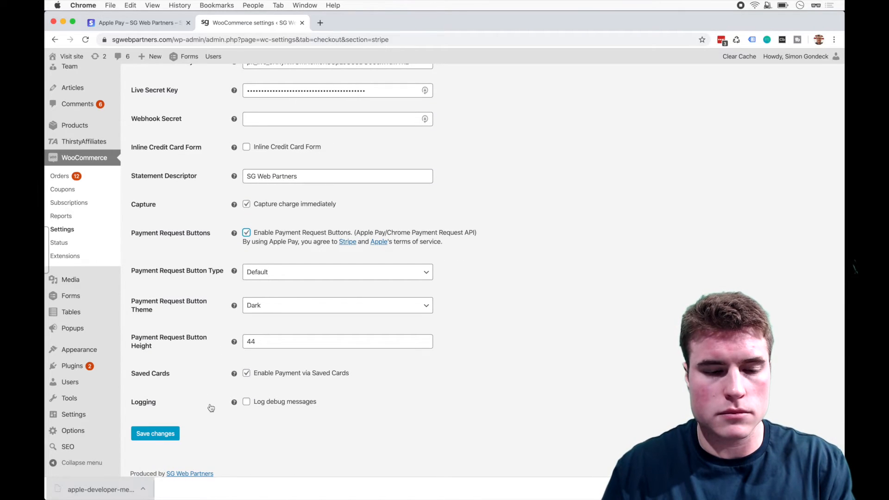
pyautogui.click(156, 433)
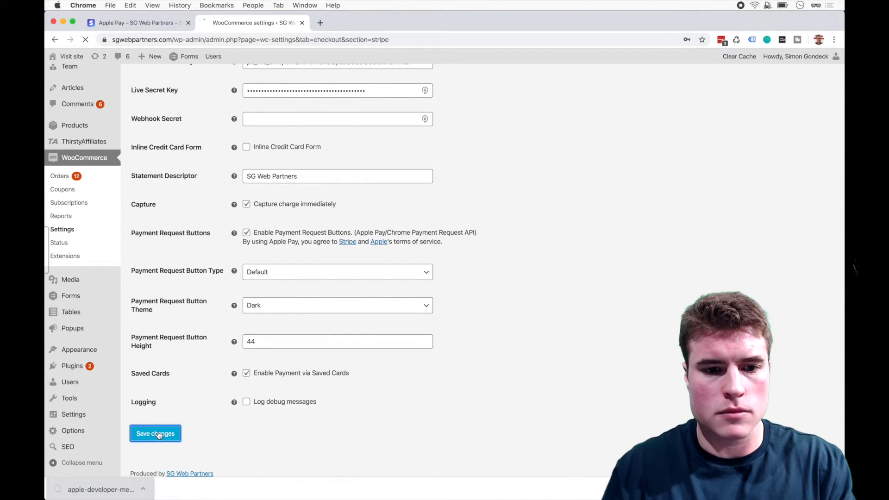
pyautogui.click(156, 434)
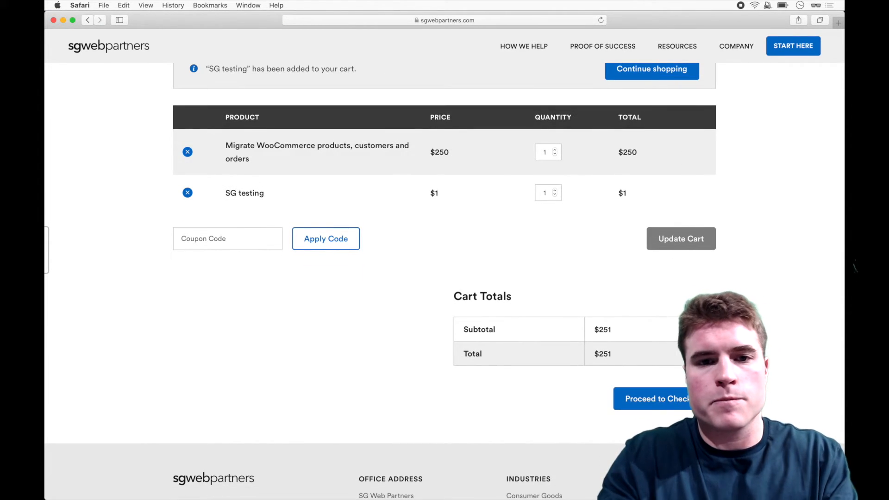
# - Remove the Migrate WooCommerce products item so only the $1 SG testing item remains in the cart
pyautogui.scroll(-3)
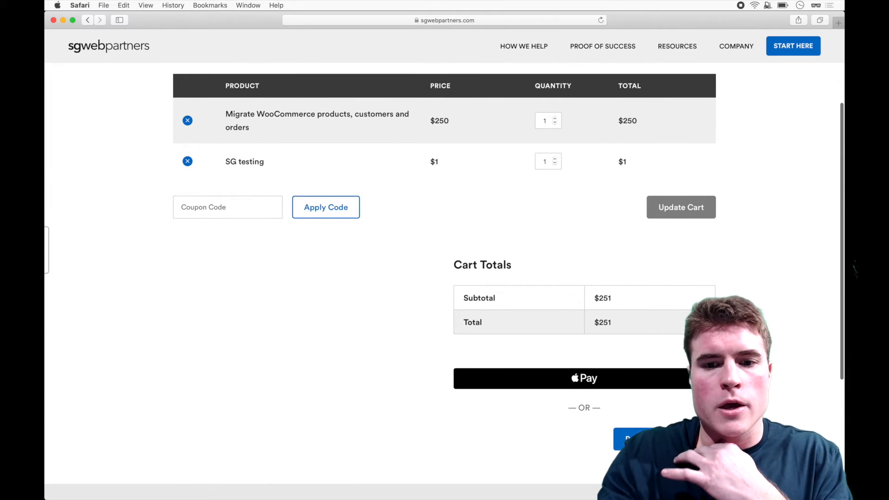
pyautogui.click(682, 208)
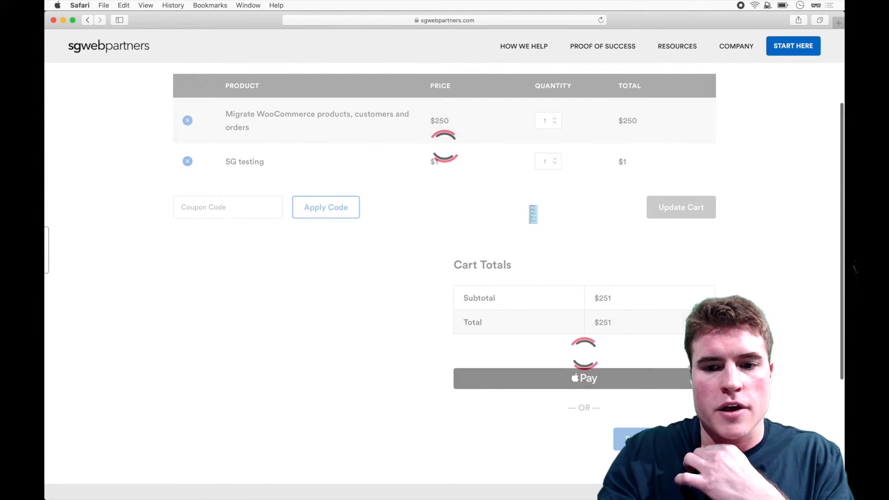
pyautogui.click(187, 120)
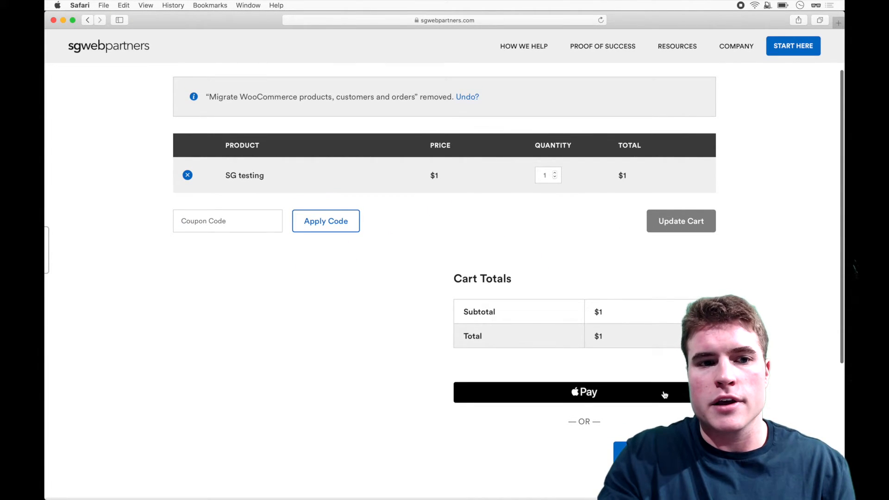
pyautogui.scroll(-3)
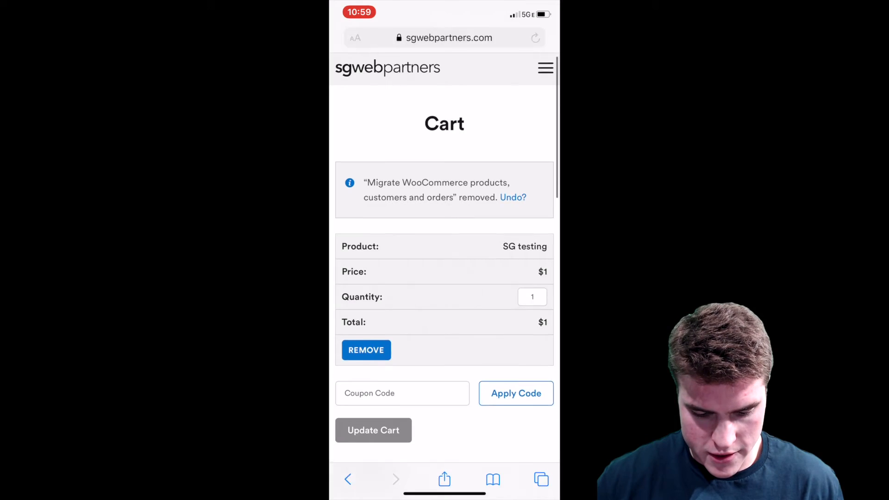
# - Pay the $1 cart with Apple Pay on iPhone, authorizing via side button, reaching order #4145 confirmation
pyautogui.scroll(-3)
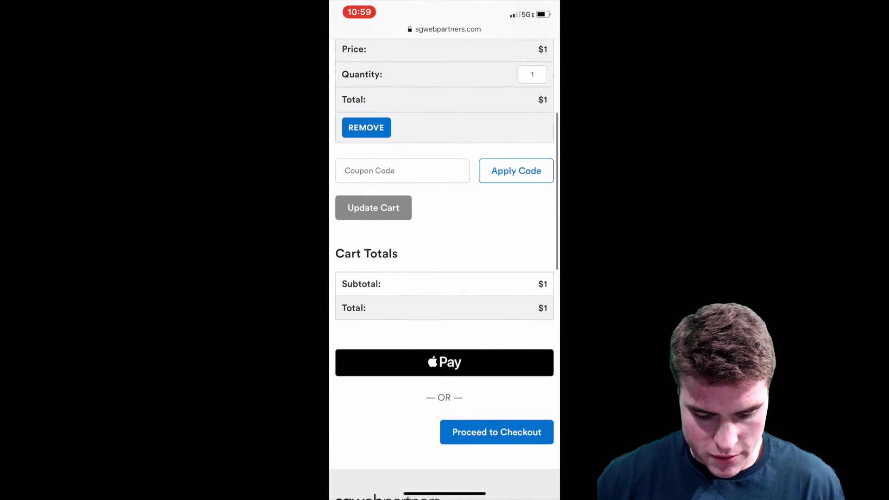
pyautogui.scroll(-3)
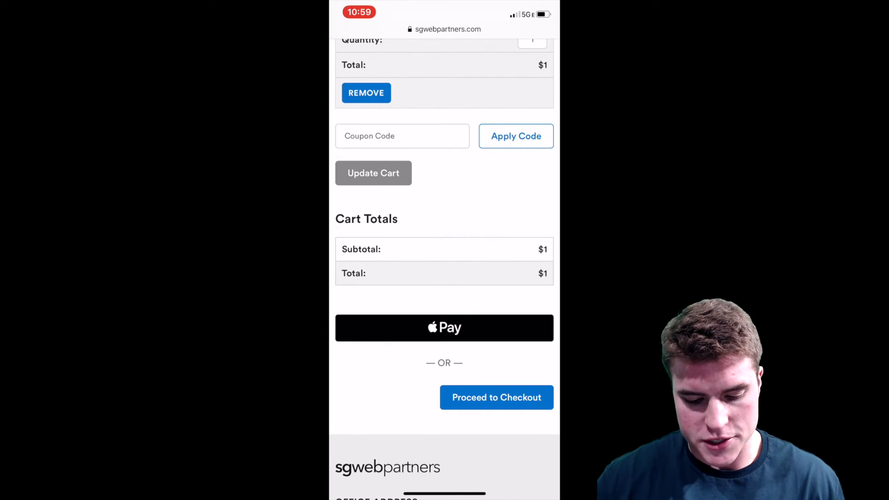
pyautogui.click(445, 328)
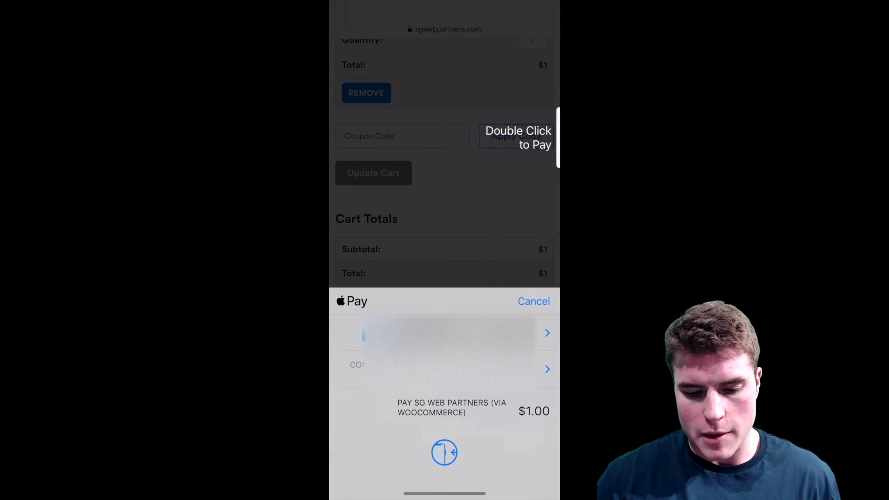
pyautogui.doubleClick(444, 452)
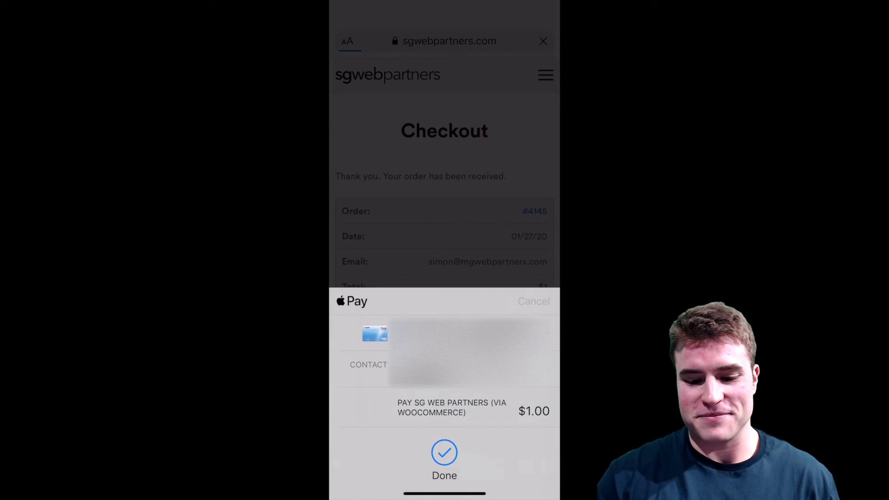
pyautogui.click(445, 452)
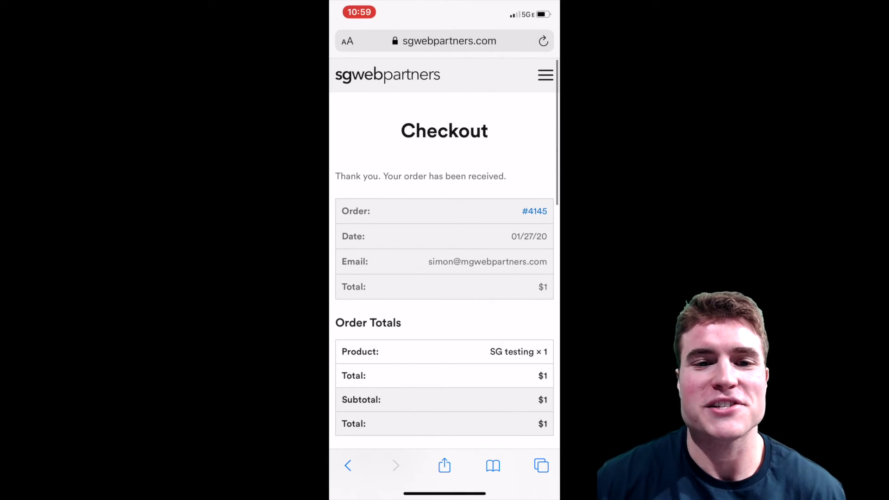